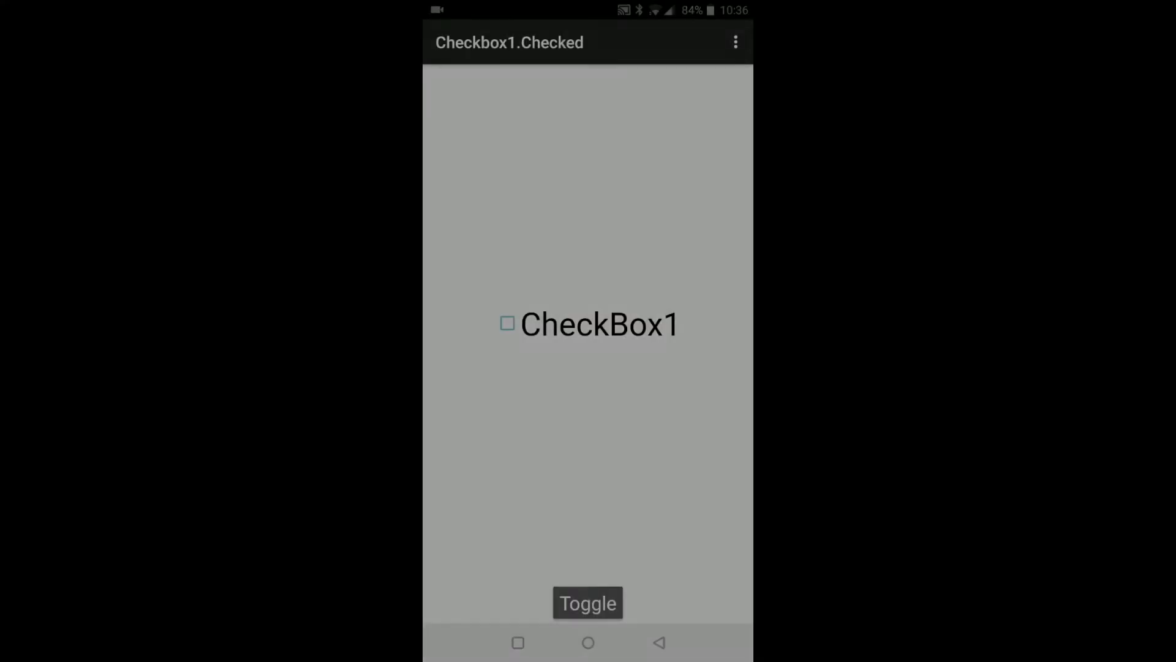
- Toggle CheckBox1 checked, unchecked and checked again on the Checked demo
left_click(587, 603)
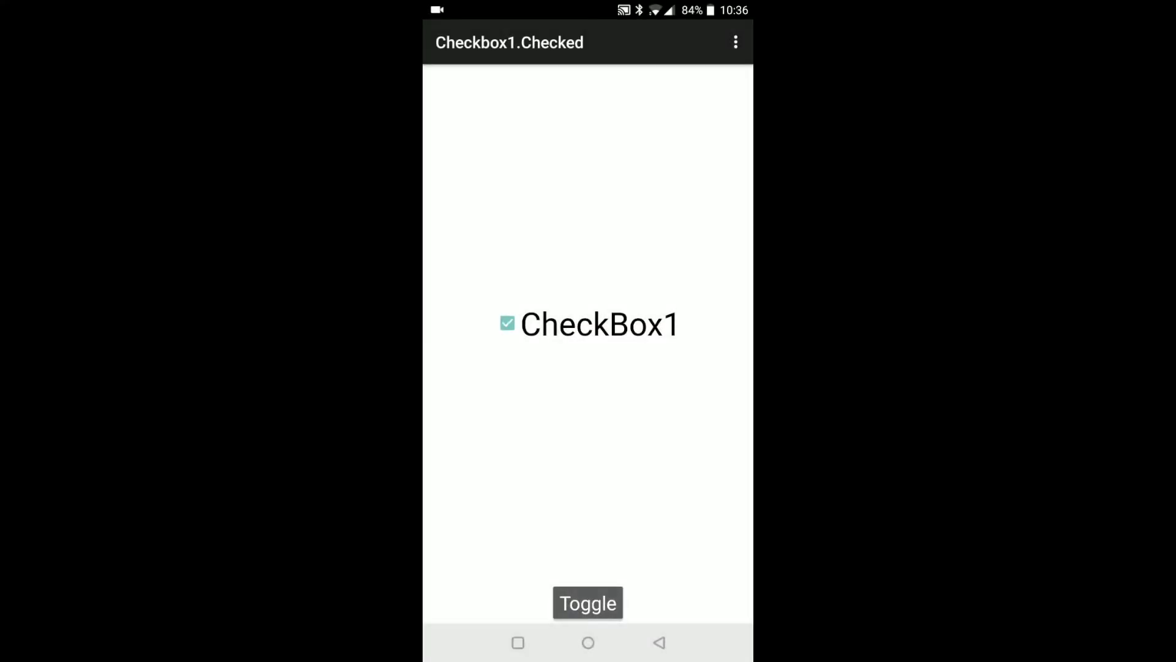
left_click(588, 602)
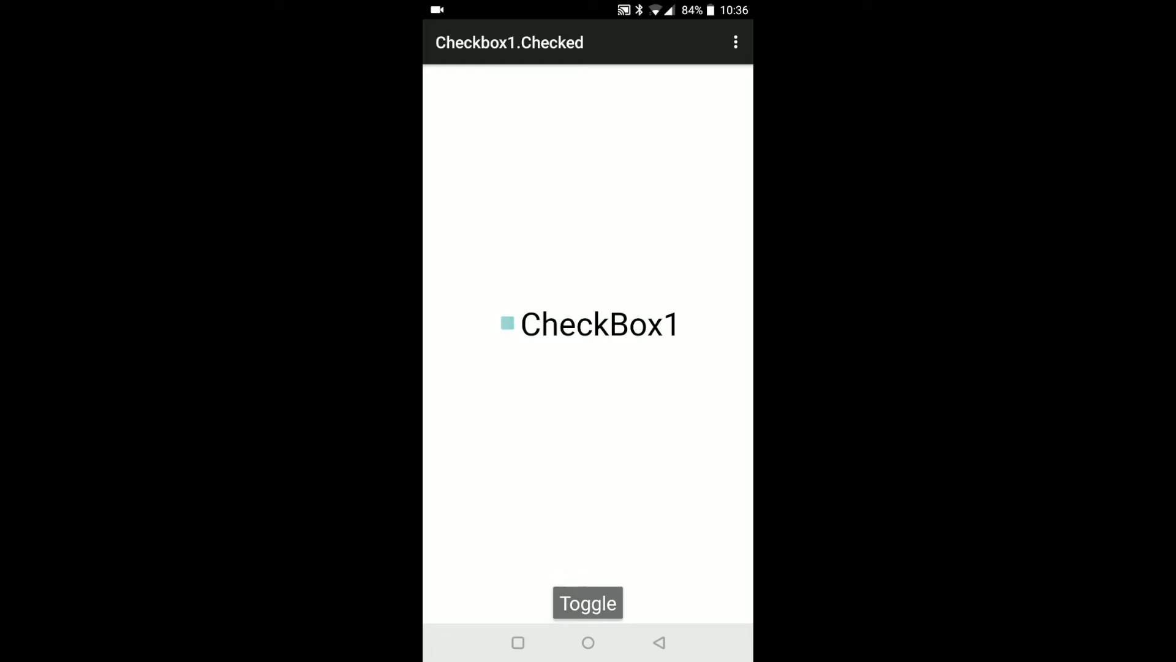
left_click(588, 602)
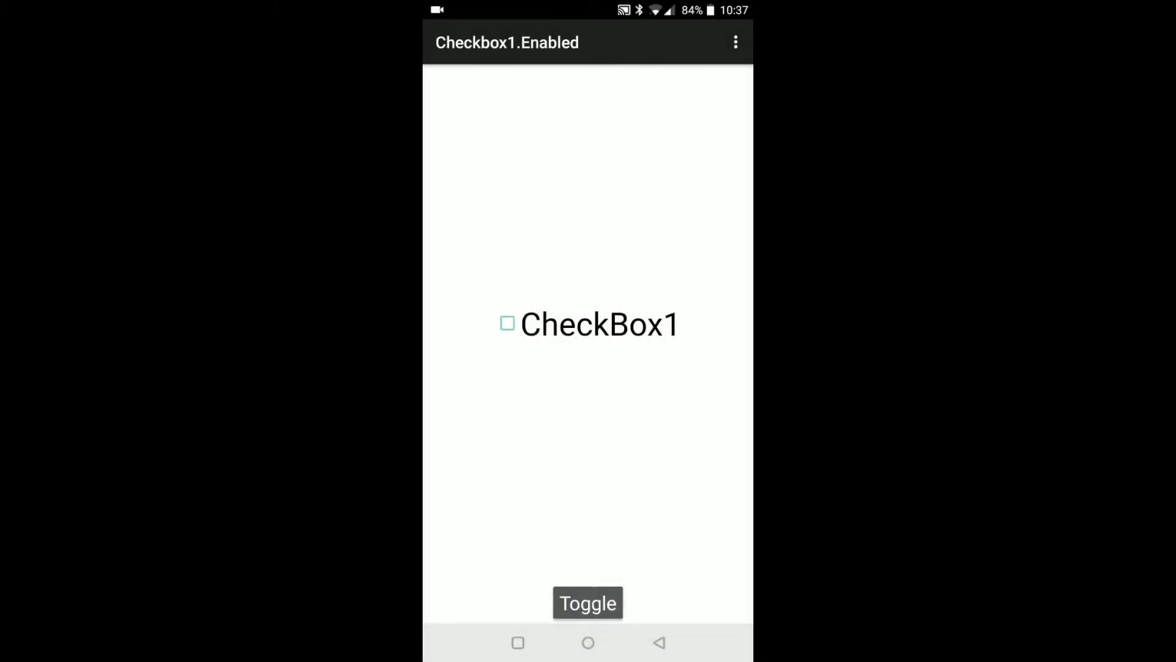
- Check and uncheck CheckBox1, then toggle its Enabled state on the Enabled demo
left_click(588, 602)
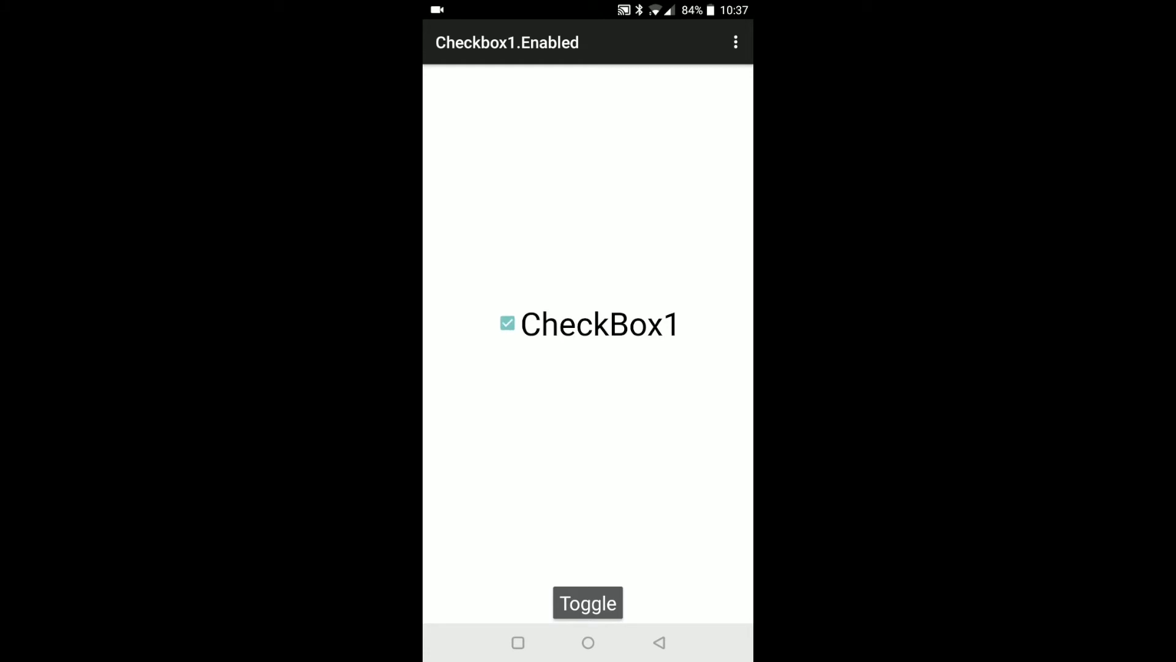
left_click(587, 602)
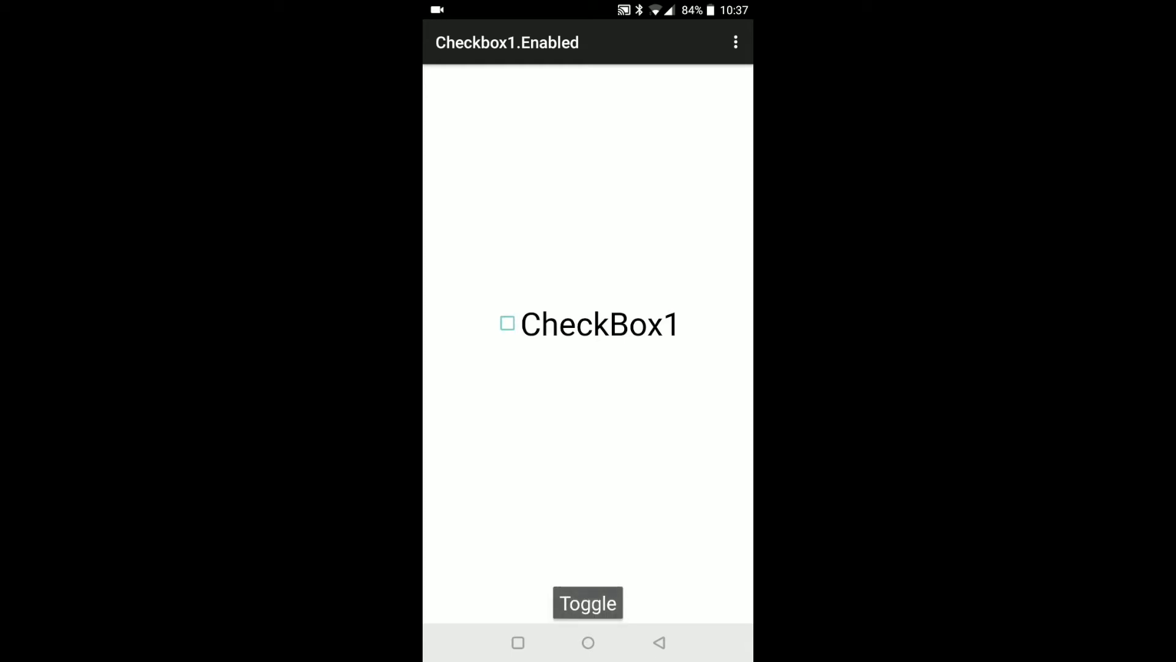
left_click(587, 602)
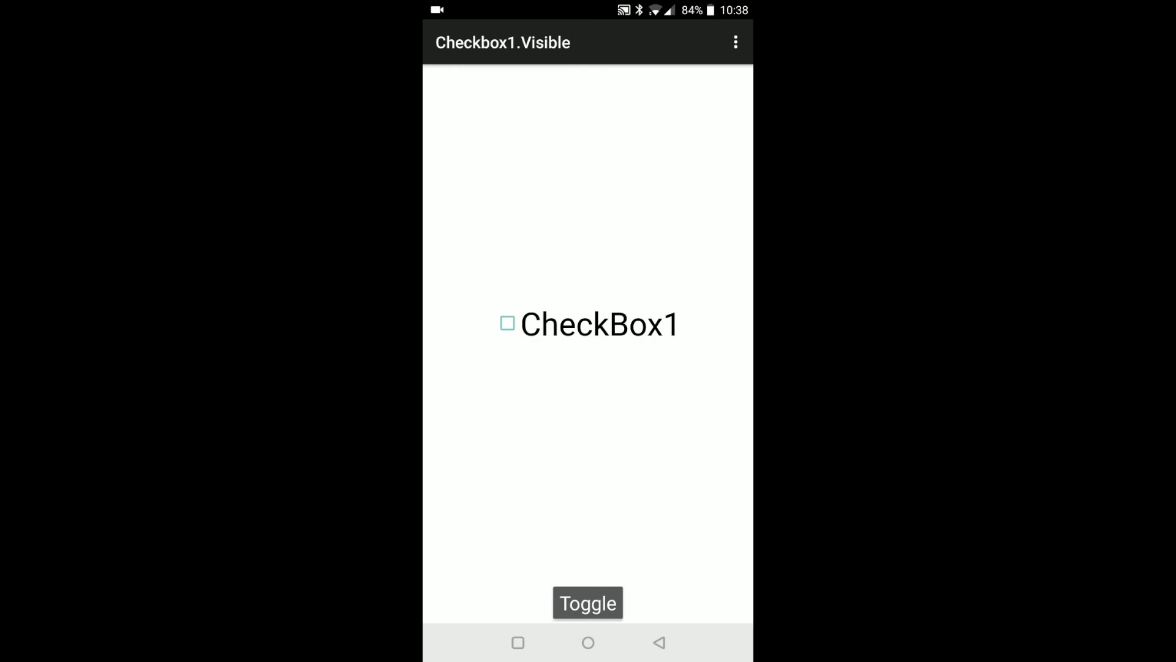
- Toggle CheckBox1.Visible to false so the box vanishes, then toggle again
left_click(588, 603)
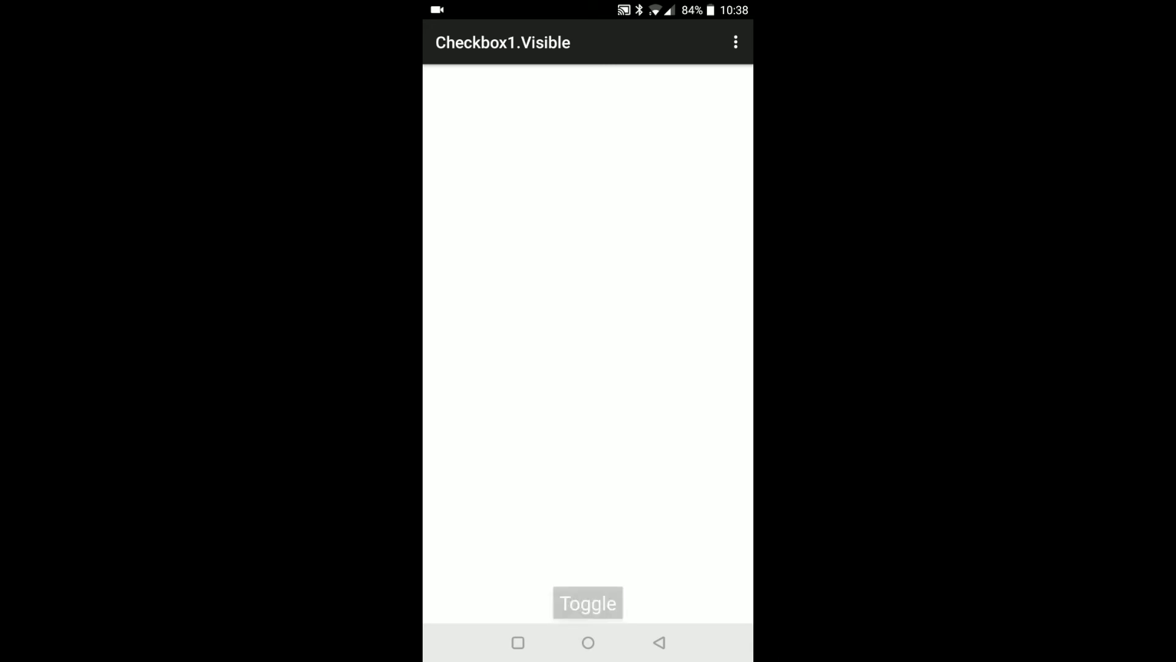
left_click(587, 602)
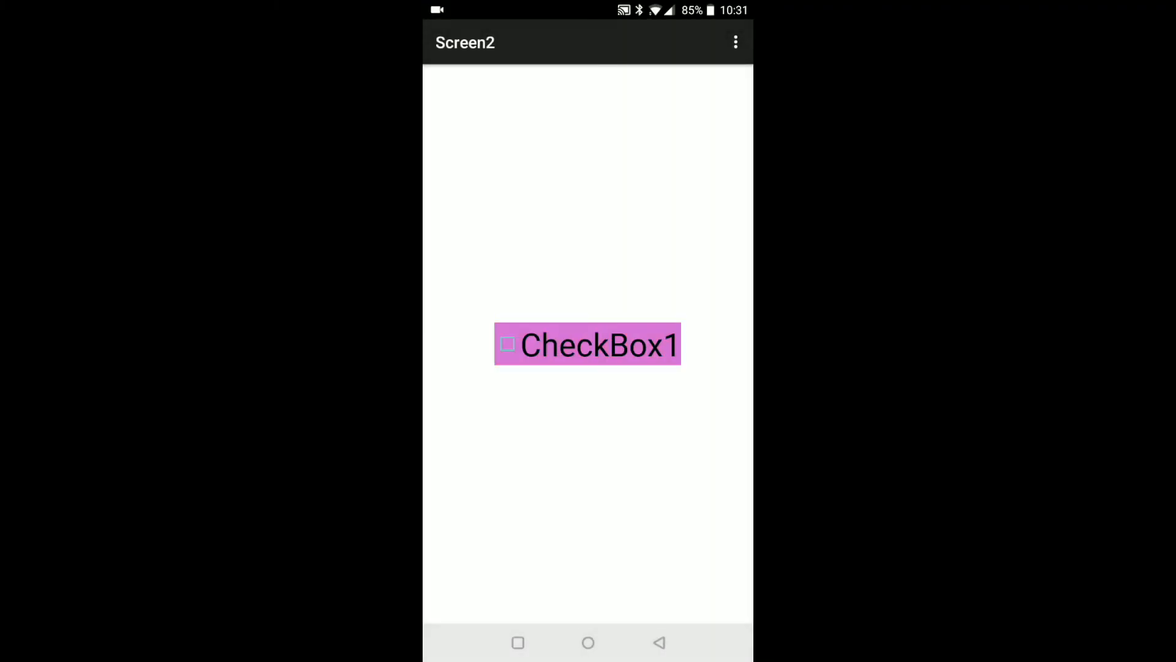
- Cycle CheckBox1's background from pink to teal, then to plain white
left_click(588, 345)
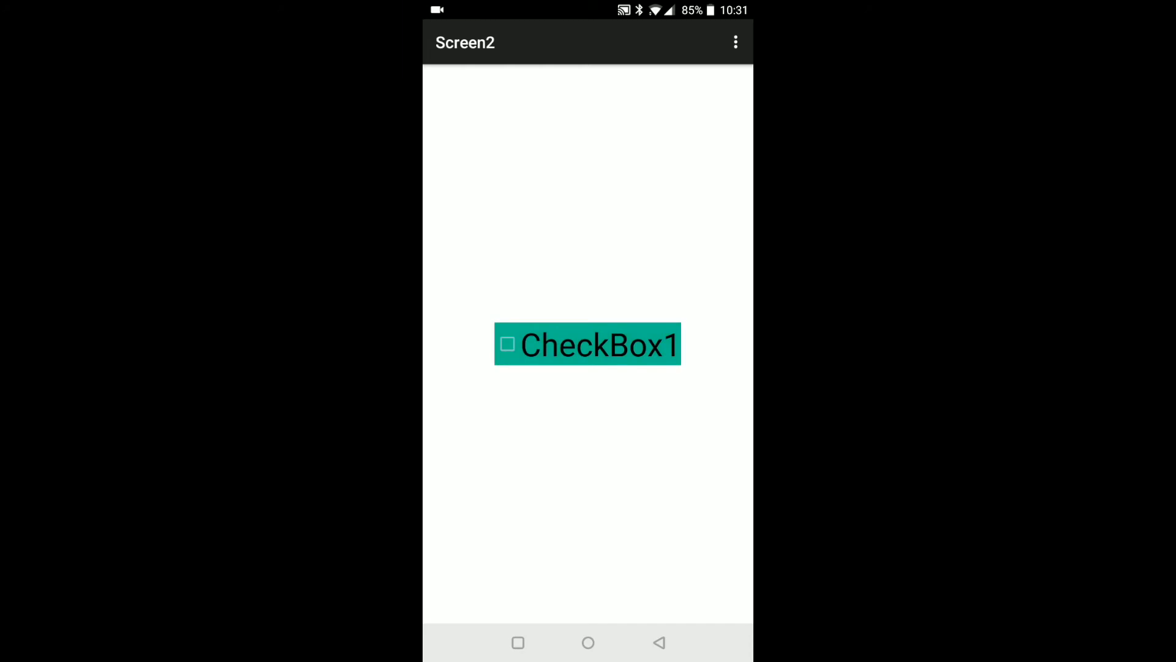
left_click(588, 344)
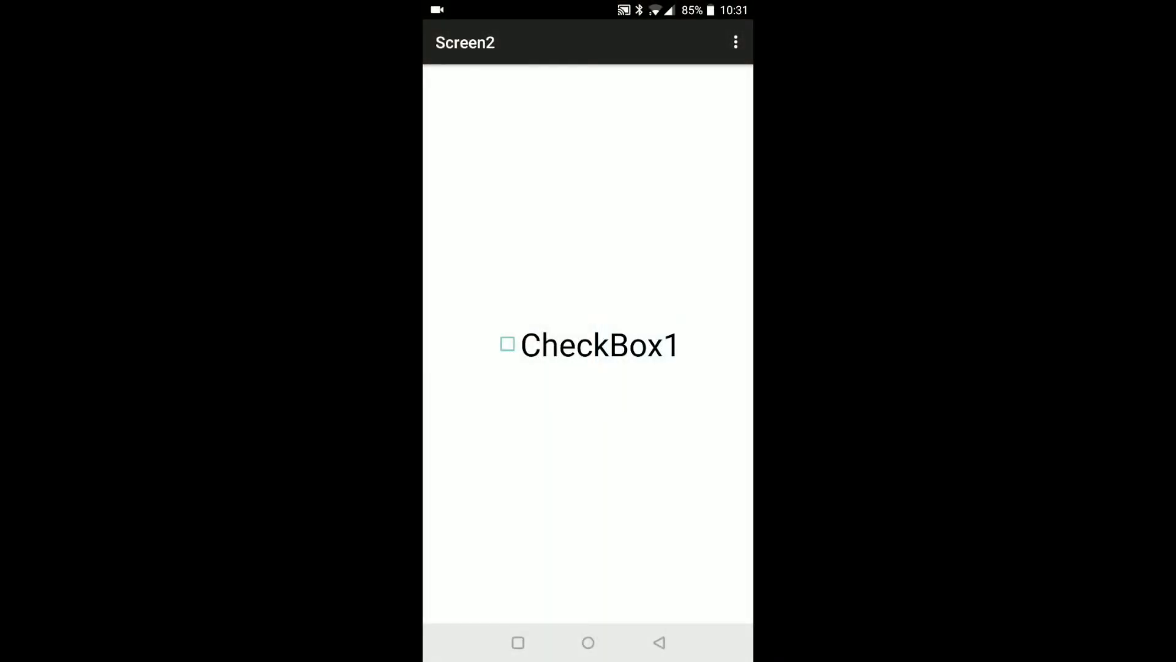
- Cycle CheckBox1's outline through yellow, blue and green, checking the box along the way
left_click(507, 344)
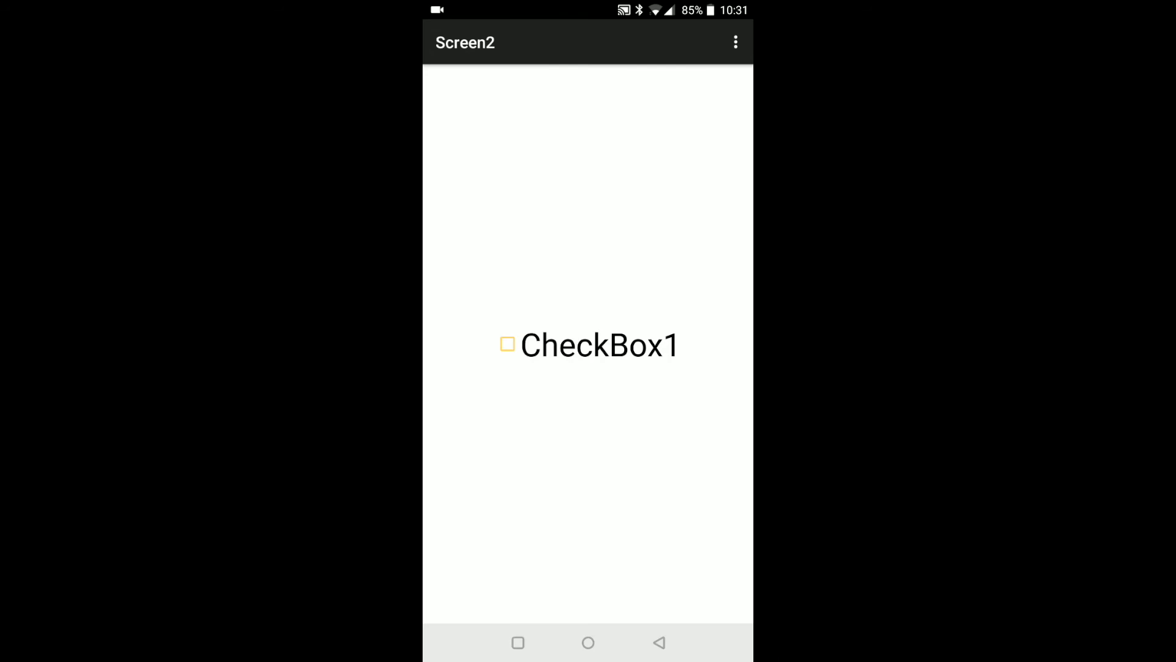
left_click(508, 344)
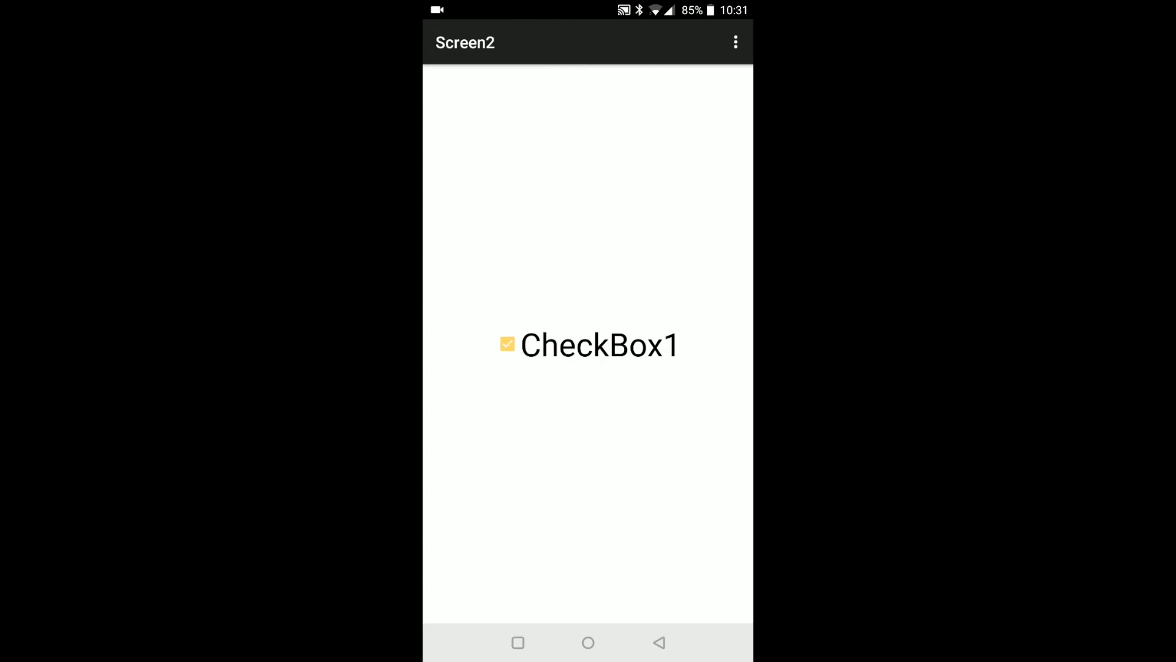
left_click(507, 344)
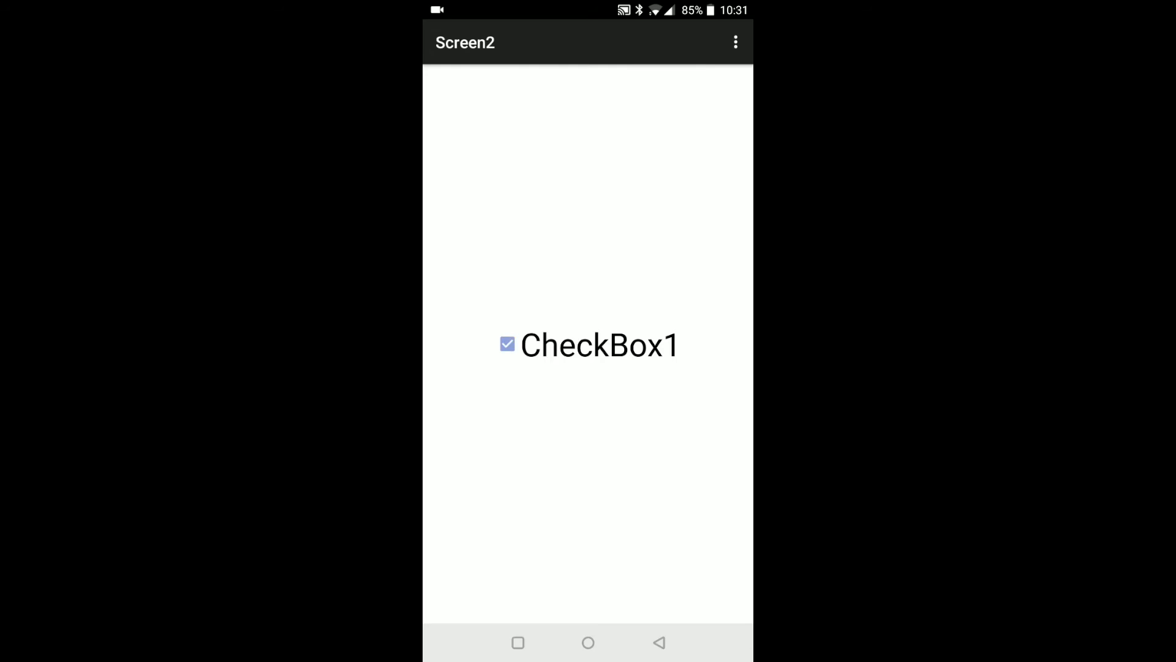
left_click(507, 344)
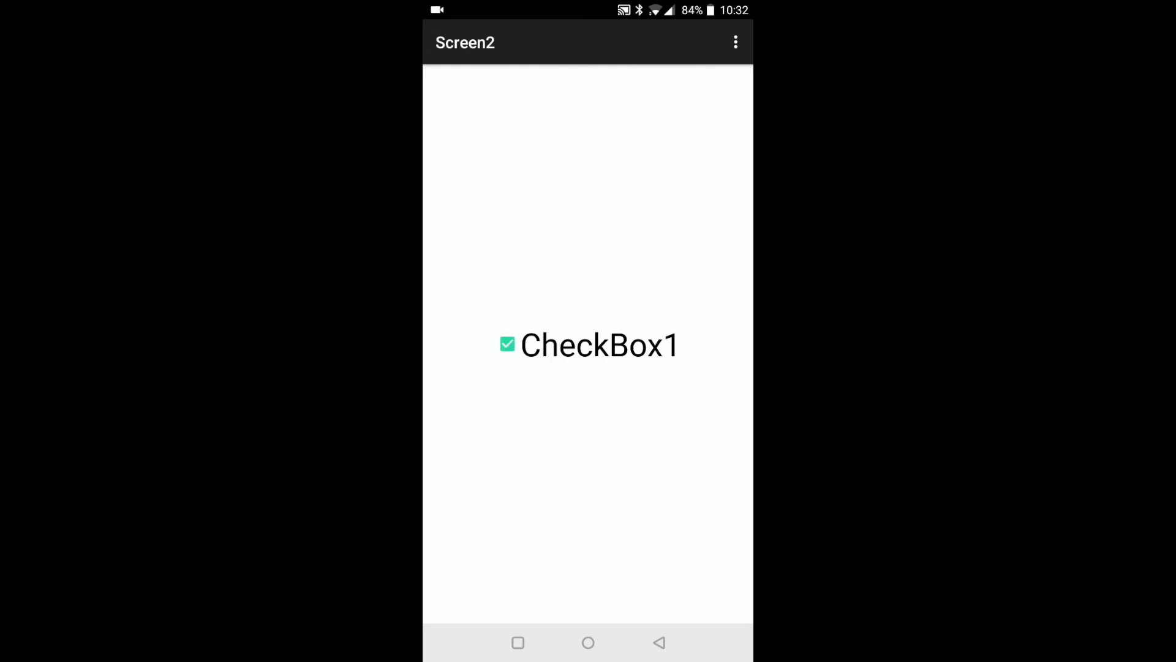
left_click(507, 345)
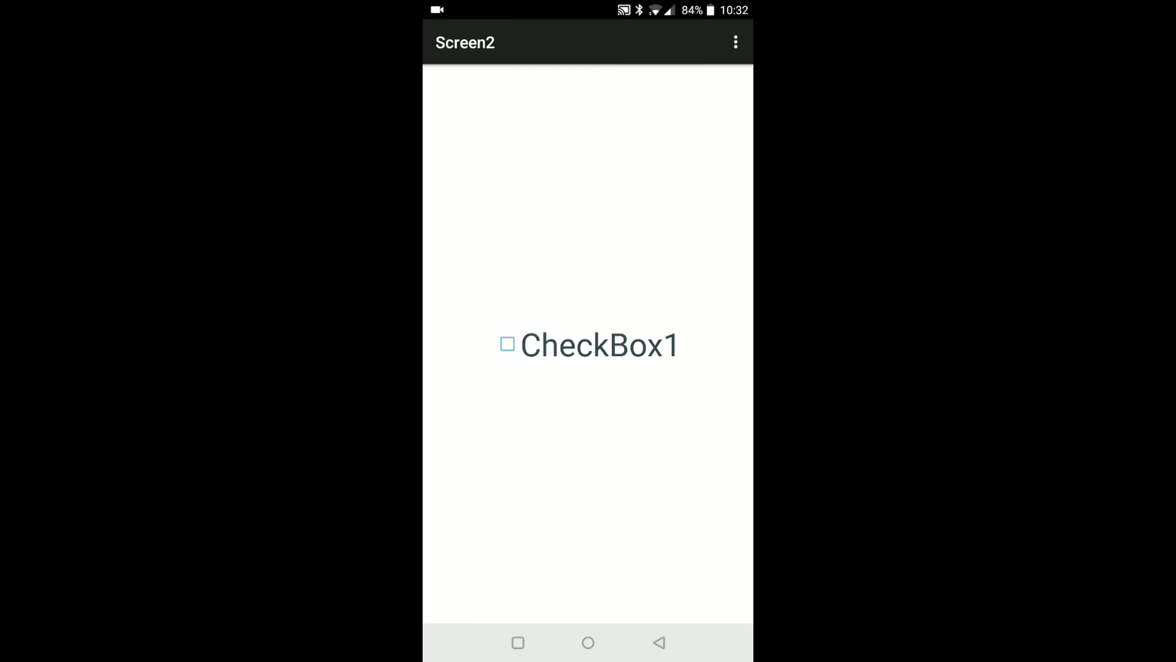
- Cycle CheckBox1's label text through dark purple, red and magenta, with the box checked
left_click(599, 345)
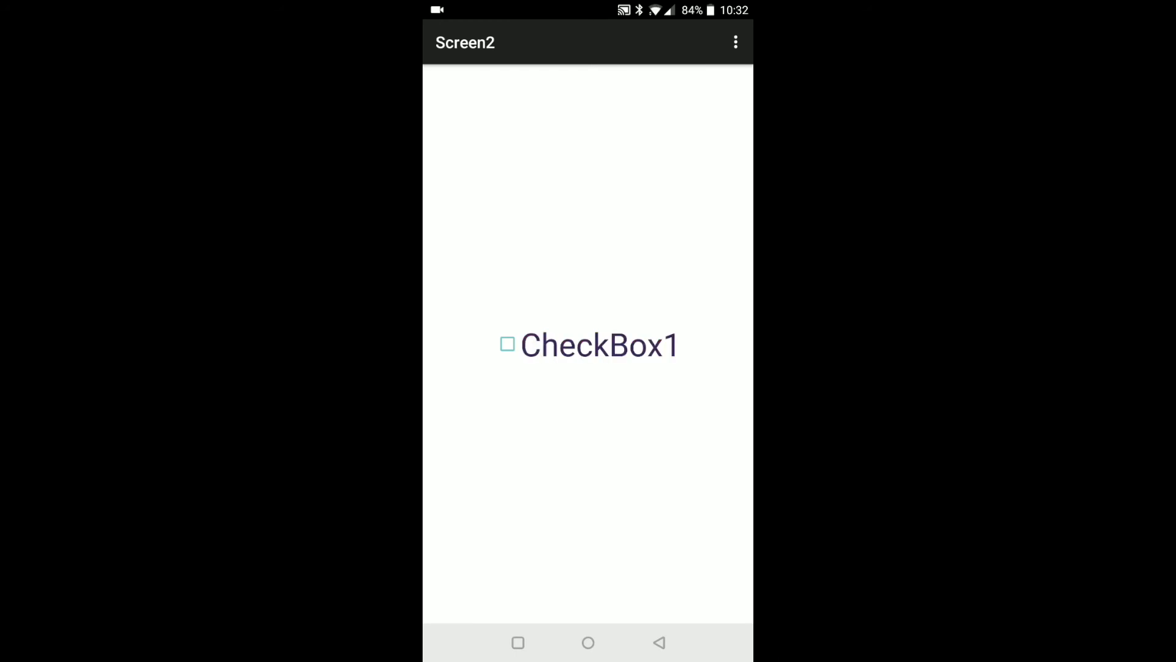
left_click(507, 345)
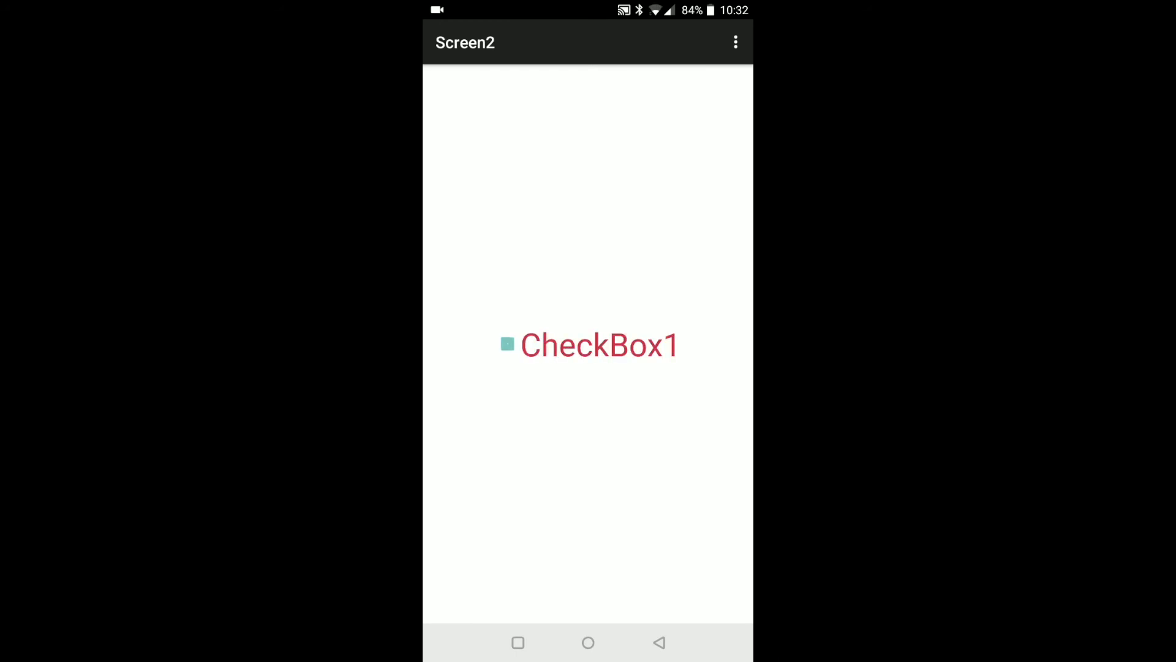
left_click(507, 344)
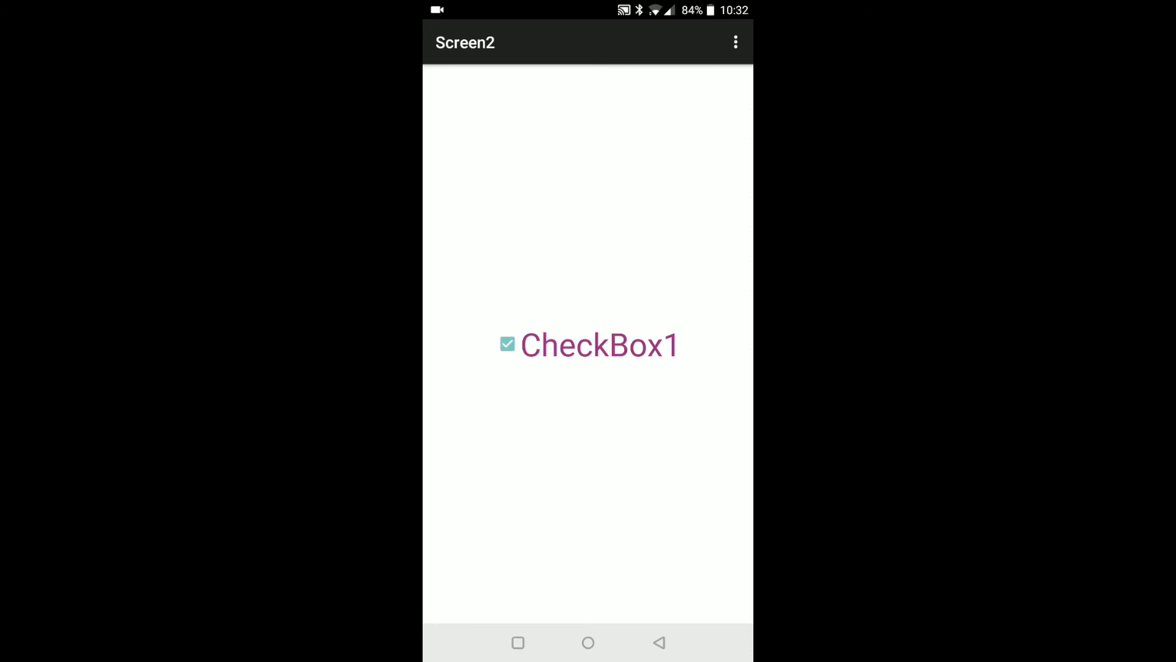